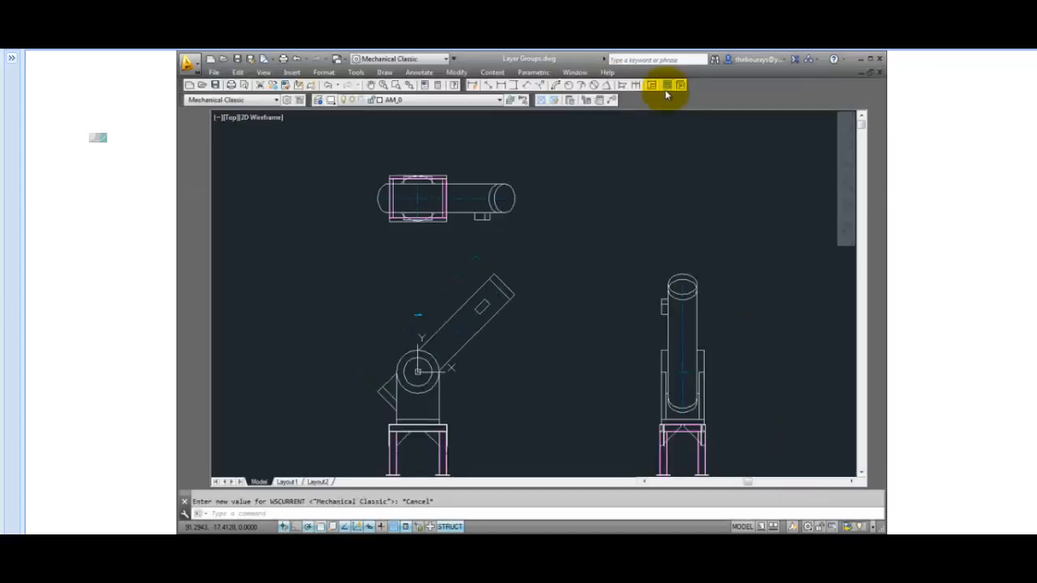
- Bring up the toolbar list to show the Mechanical layer toolbars
{"action": "right_click", "coordinate": [666, 85]}
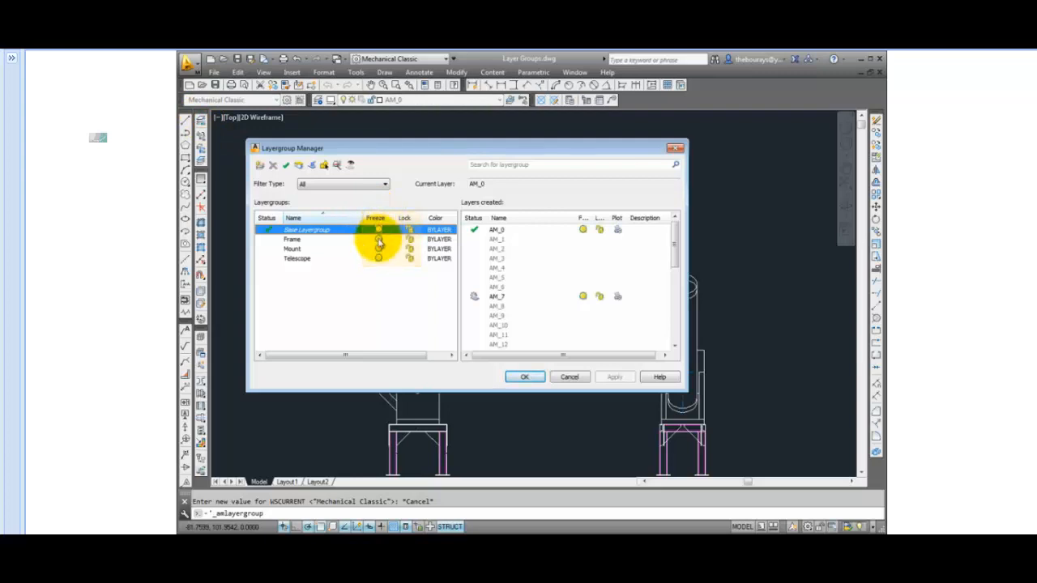
- Set the Frame layer group's colour to blue
{"action": "left_click", "coordinate": [292, 239]}
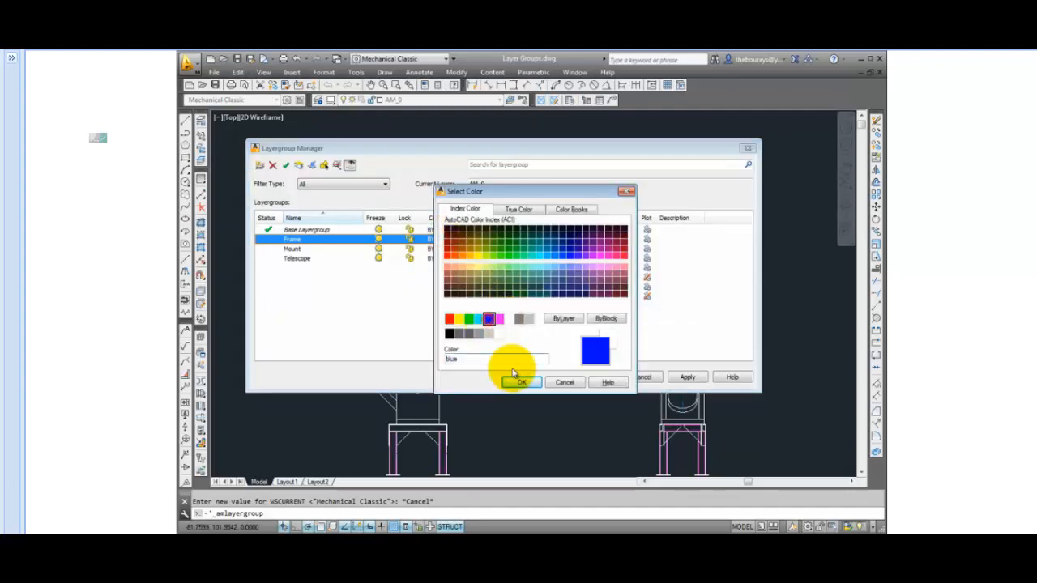
{"action": "left_click", "coordinate": [521, 382]}
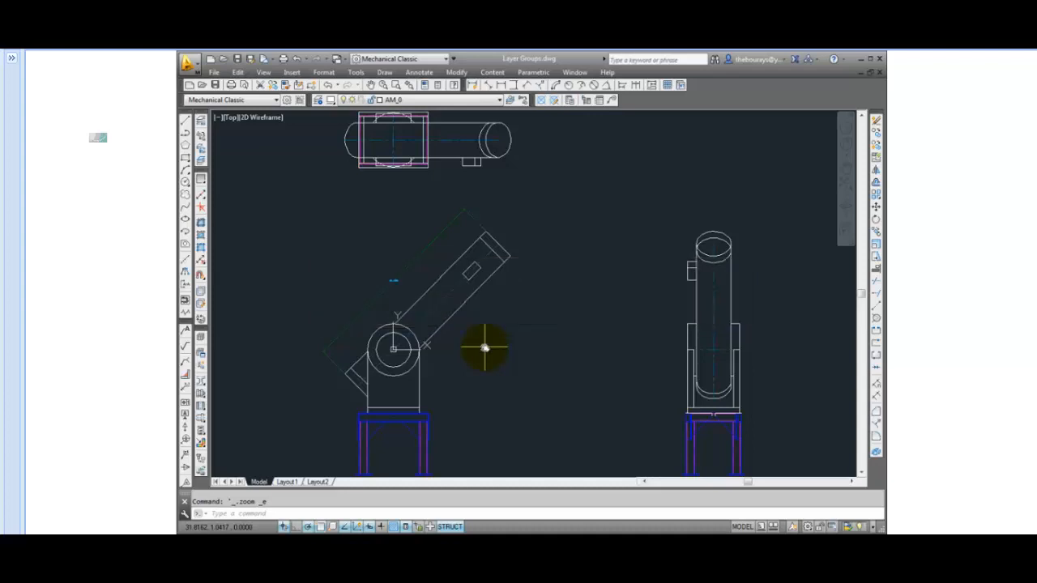
{"action": "mouse_move", "coordinate": [201, 122]}
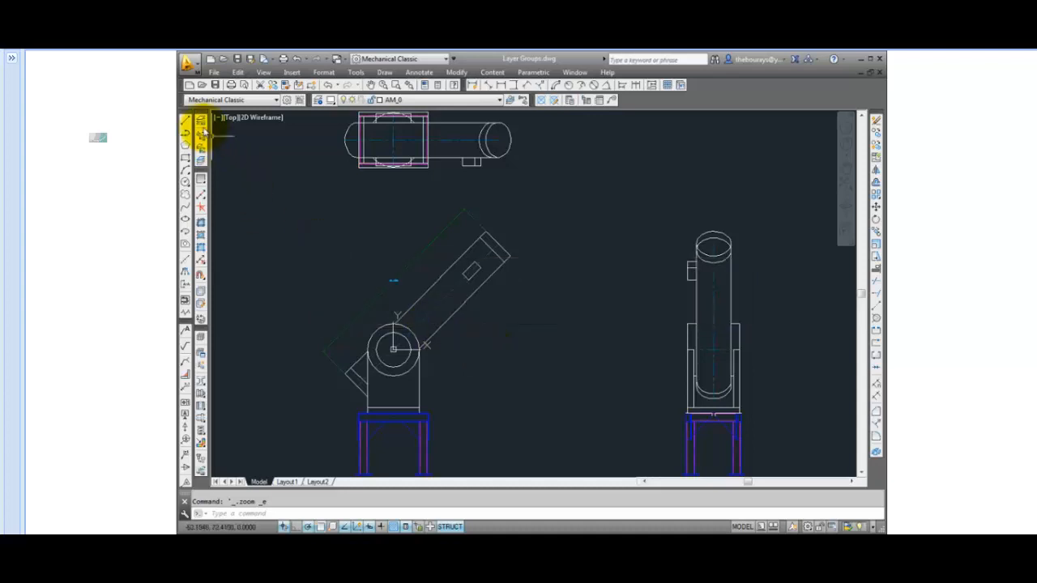
- Review the Layergroup Manager, then close Visibility Enhancement leaving it set to None
{"action": "left_click", "coordinate": [201, 129]}
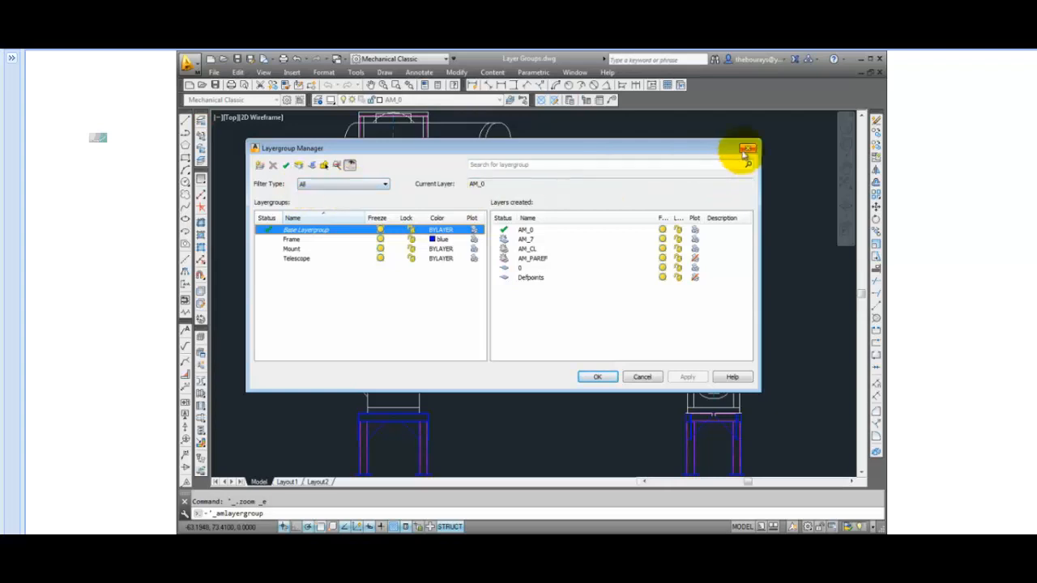
{"action": "left_click", "coordinate": [747, 149]}
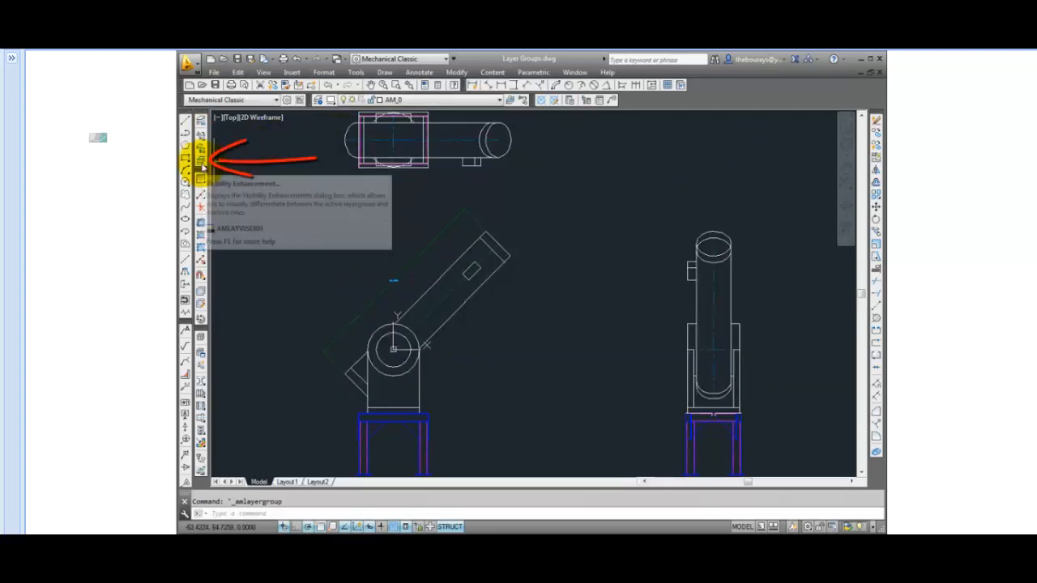
{"action": "left_click", "coordinate": [200, 159]}
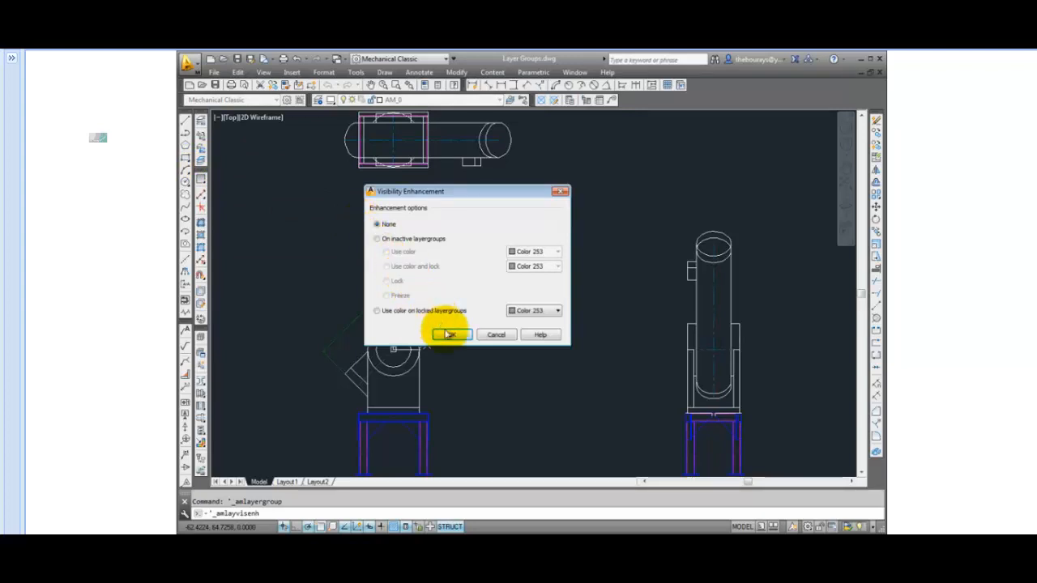
{"action": "left_click", "coordinate": [450, 335]}
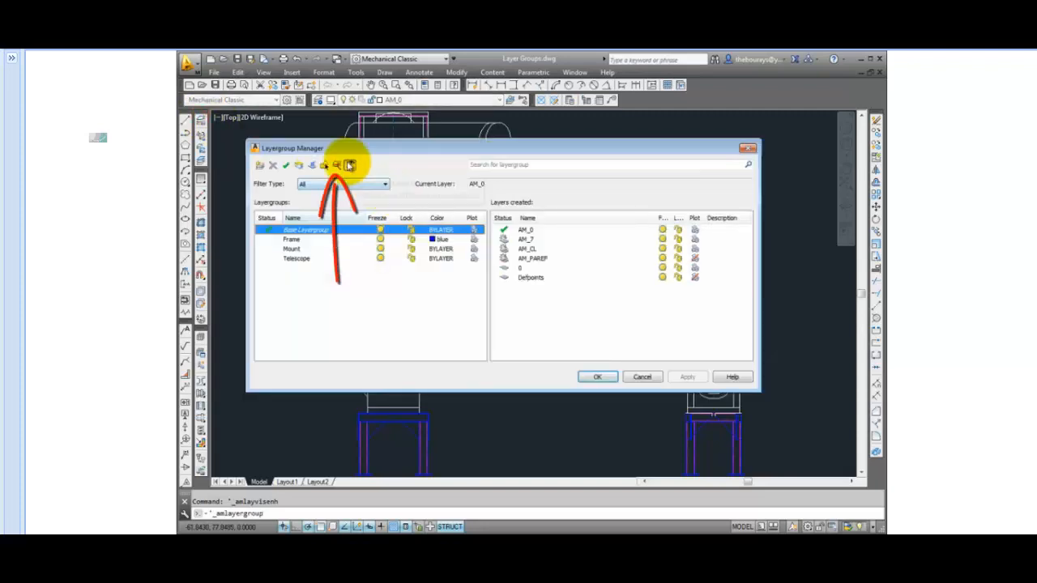
- Set visibility enhancement for inactive layer groups to use magenta colour and lock
{"action": "left_click", "coordinate": [350, 166]}
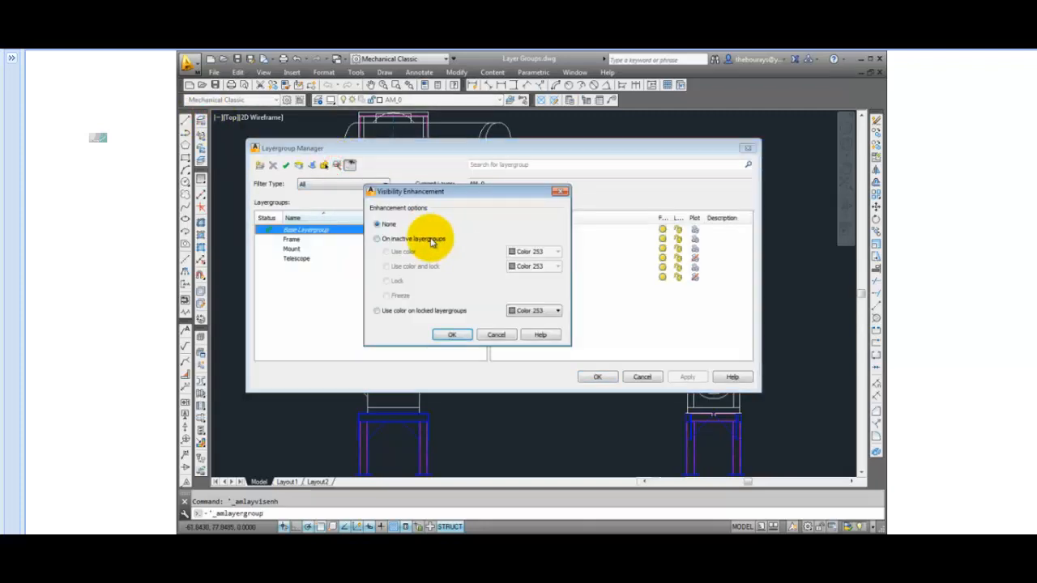
{"action": "left_click", "coordinate": [376, 238]}
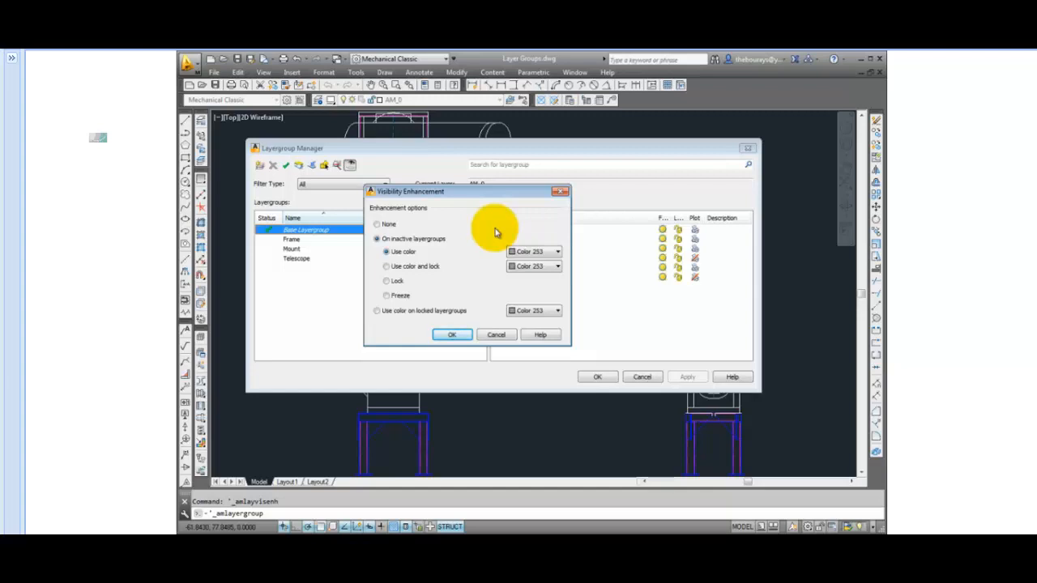
{"action": "left_click", "coordinate": [386, 265]}
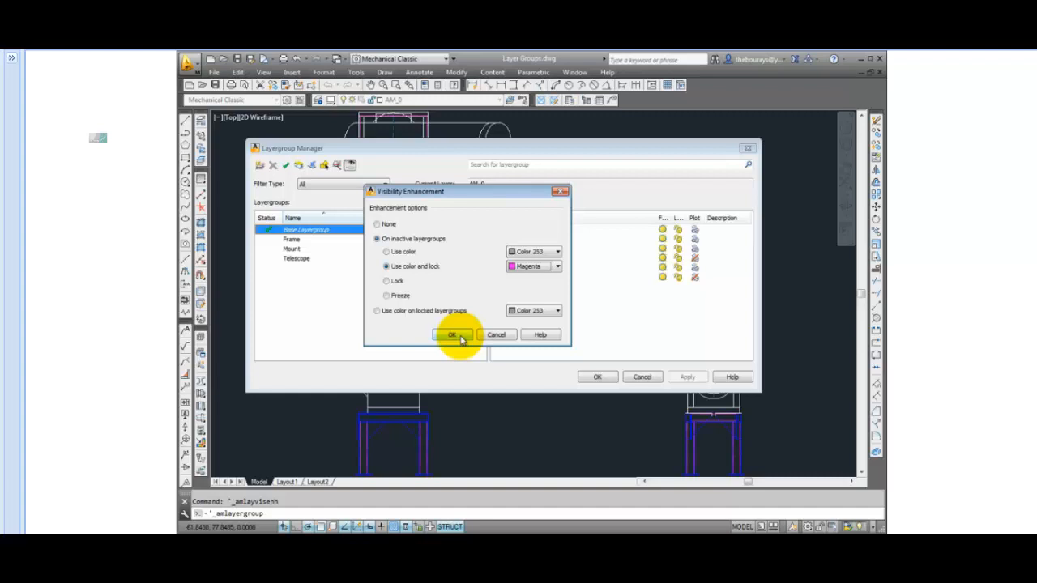
{"action": "left_click", "coordinate": [452, 335]}
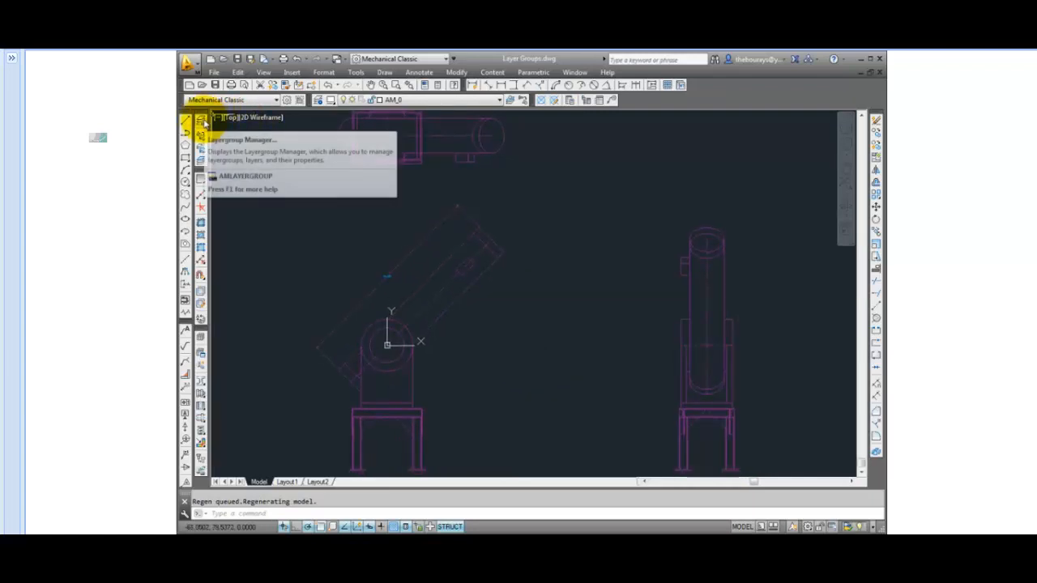
- Set Frame as the current layer group in the Layergroup Manager
{"action": "left_click", "coordinate": [201, 121]}
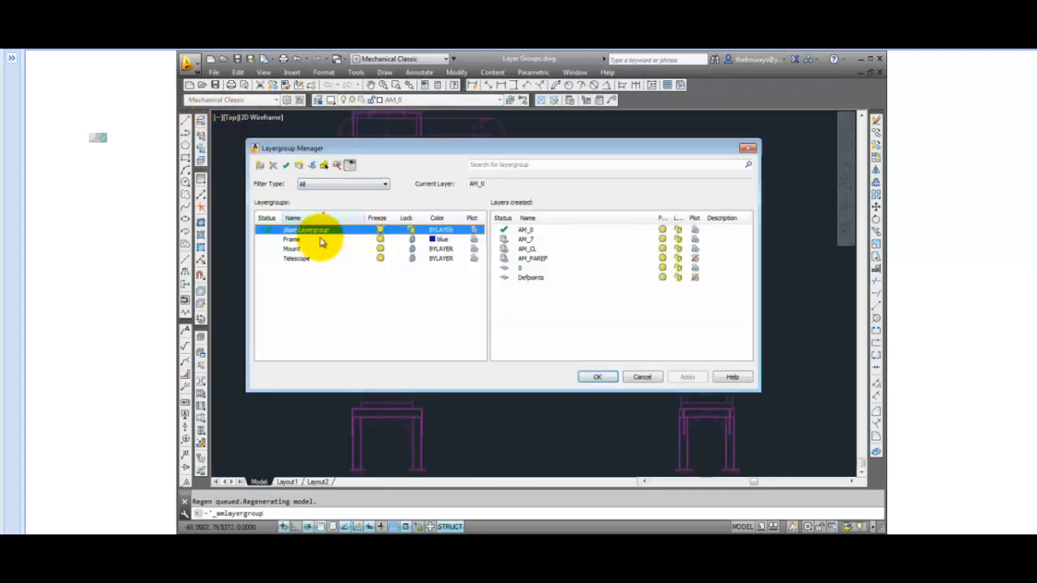
{"action": "left_click", "coordinate": [598, 377]}
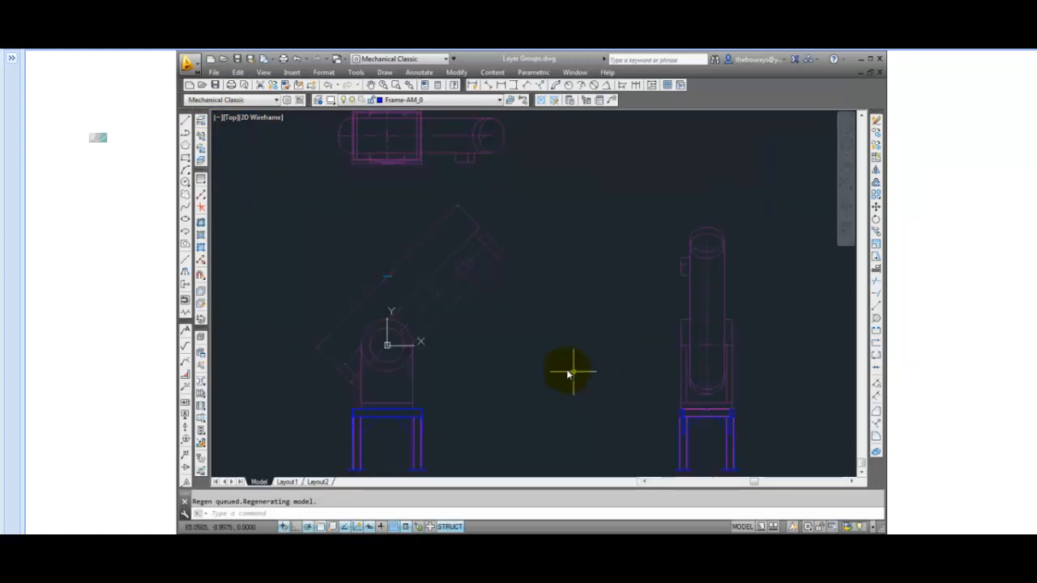
{"action": "mouse_move", "coordinate": [726, 180]}
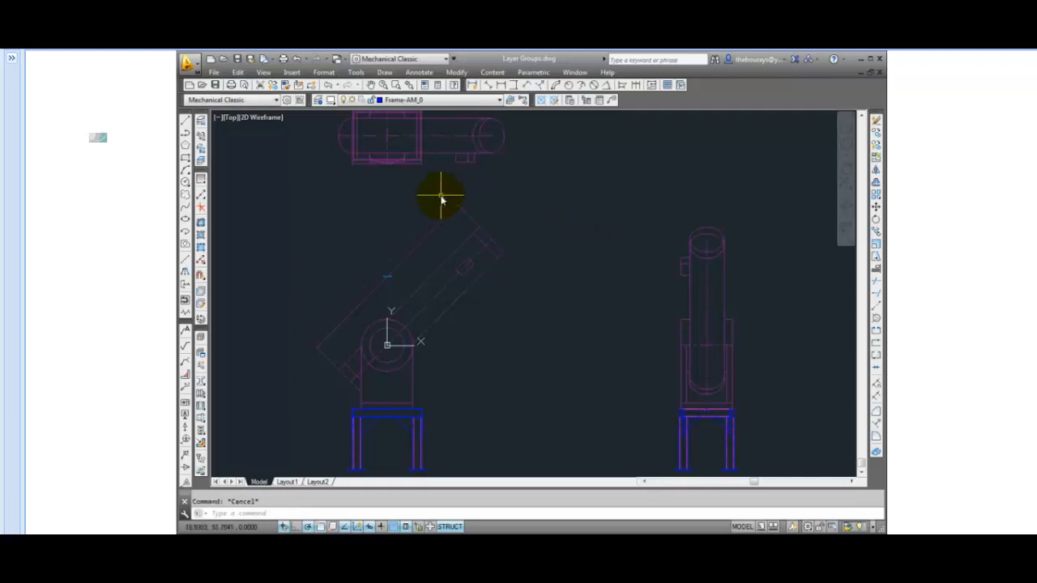
{"action": "mouse_move", "coordinate": [241, 171]}
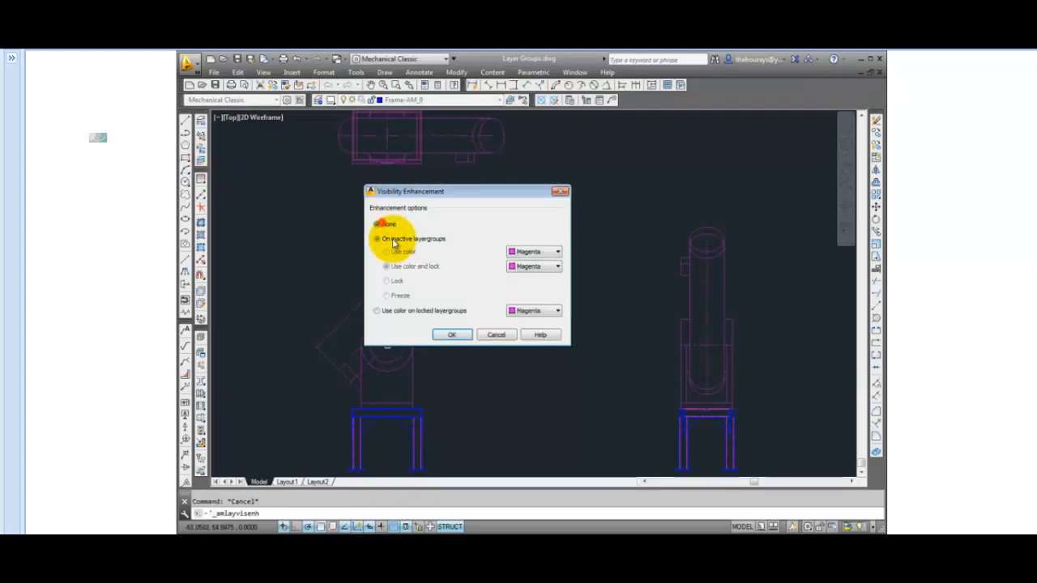
- Set visibility enhancement to None
{"action": "left_click", "coordinate": [452, 335]}
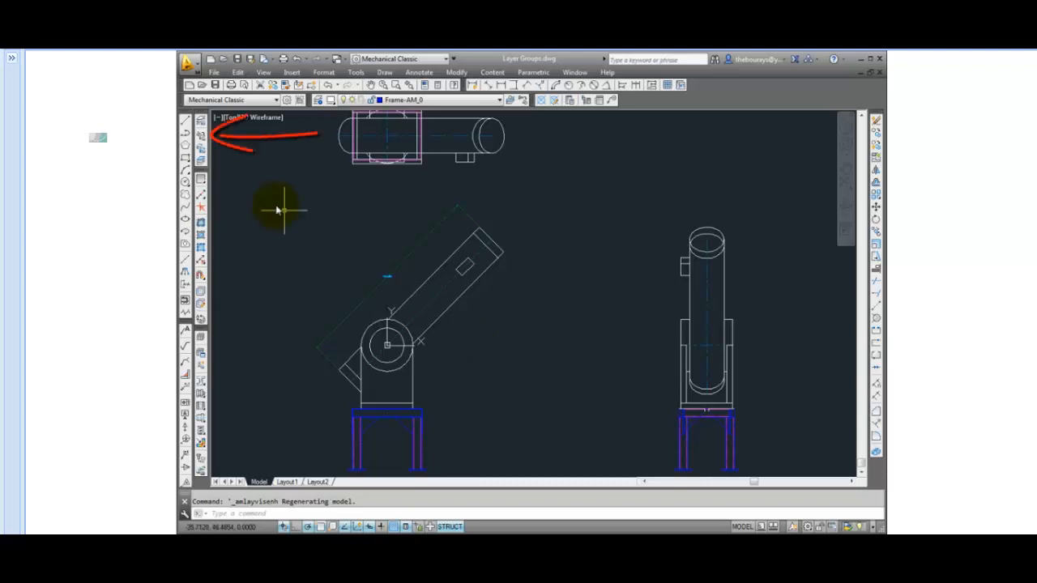
{"action": "mouse_move", "coordinate": [201, 139]}
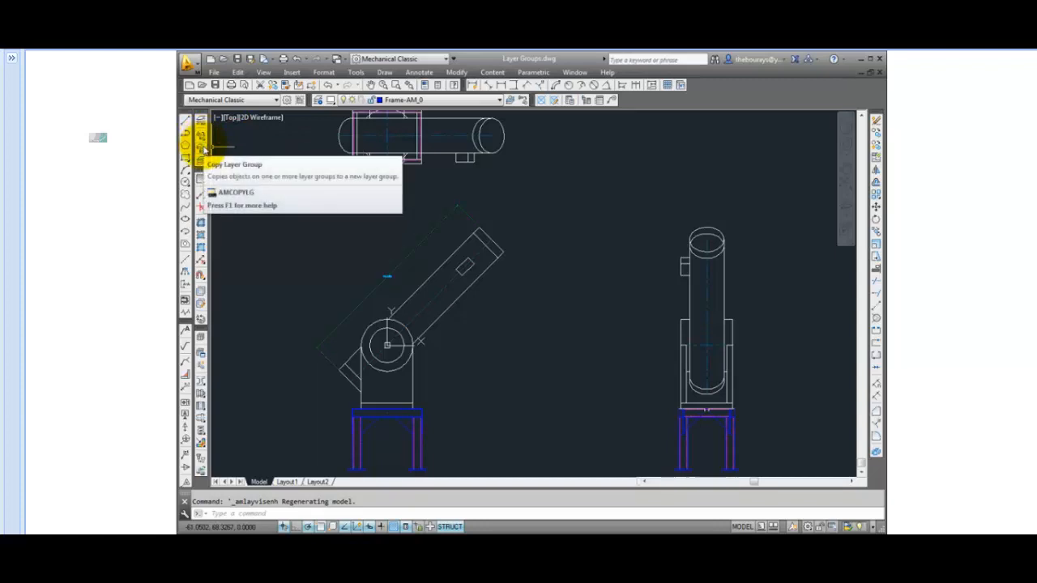
- Copy the Frame layer group's objects into a new group named 'mount'
{"action": "left_click", "coordinate": [201, 145]}
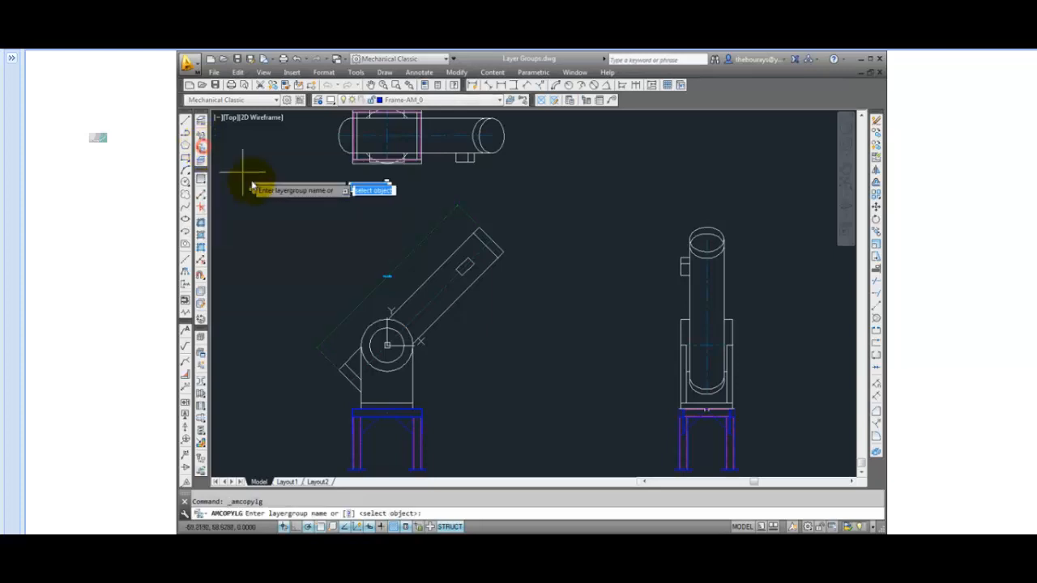
{"action": "mouse_move", "coordinate": [303, 230]}
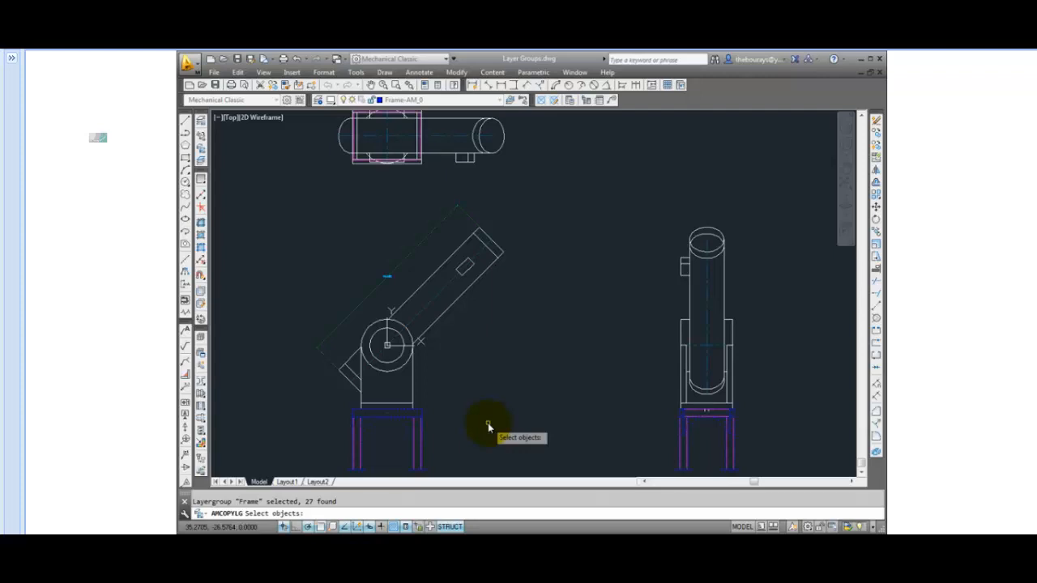
{"action": "key", "text": "enter"}
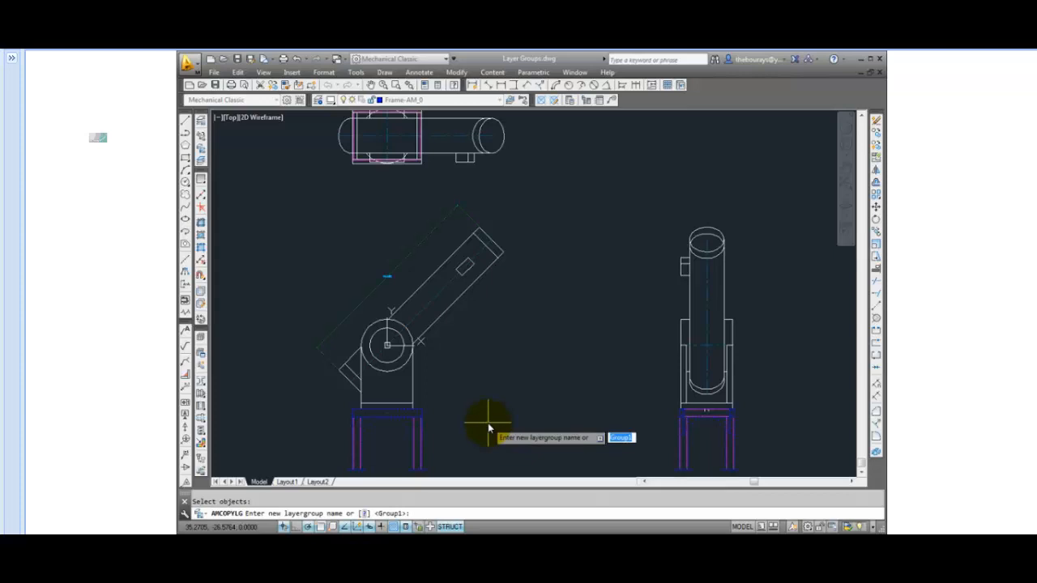
{"action": "type", "text": "moun"}
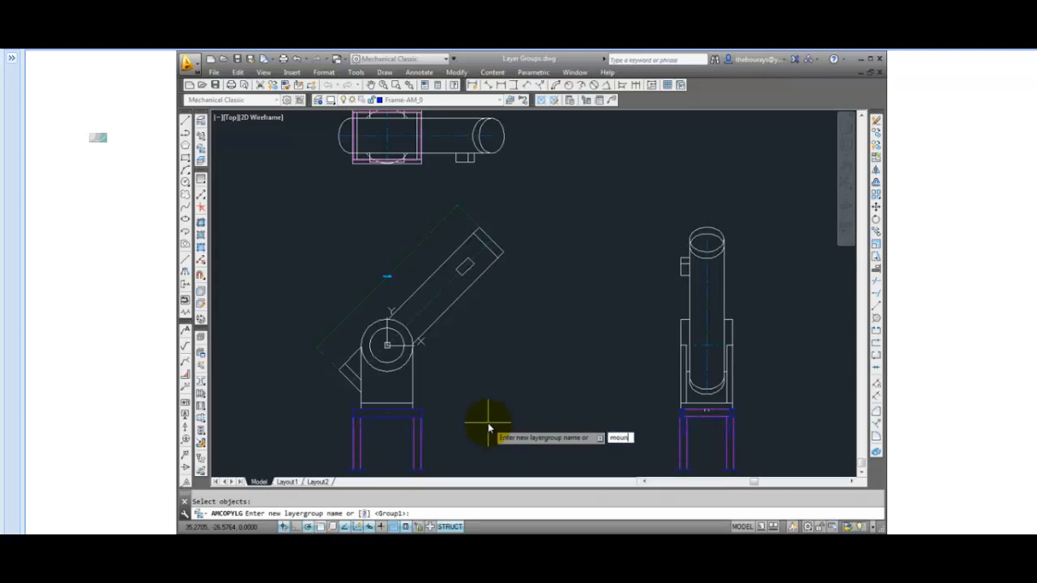
{"action": "type", "text": "t"}
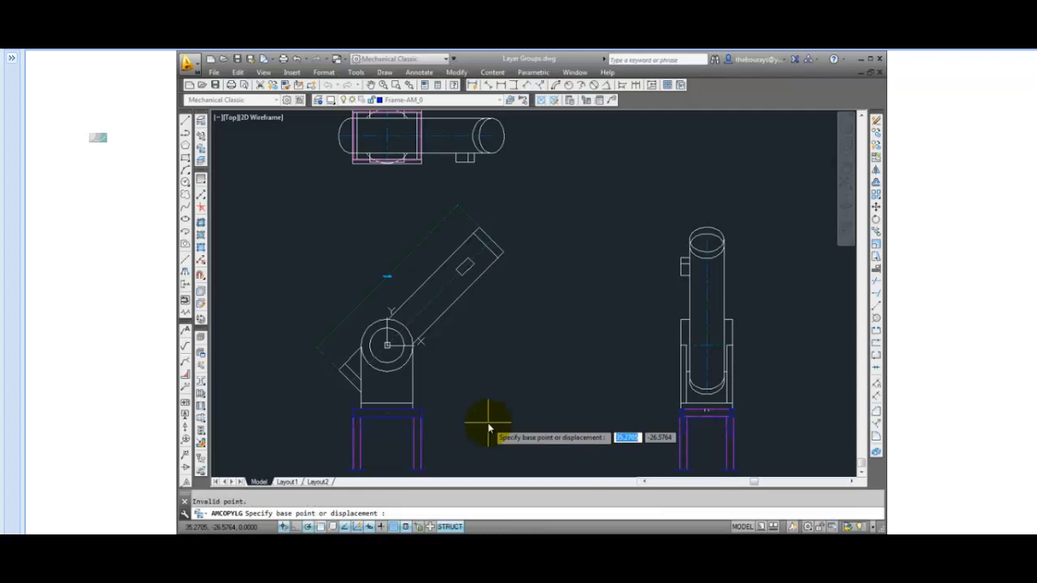
{"action": "mouse_move", "coordinate": [511, 421]}
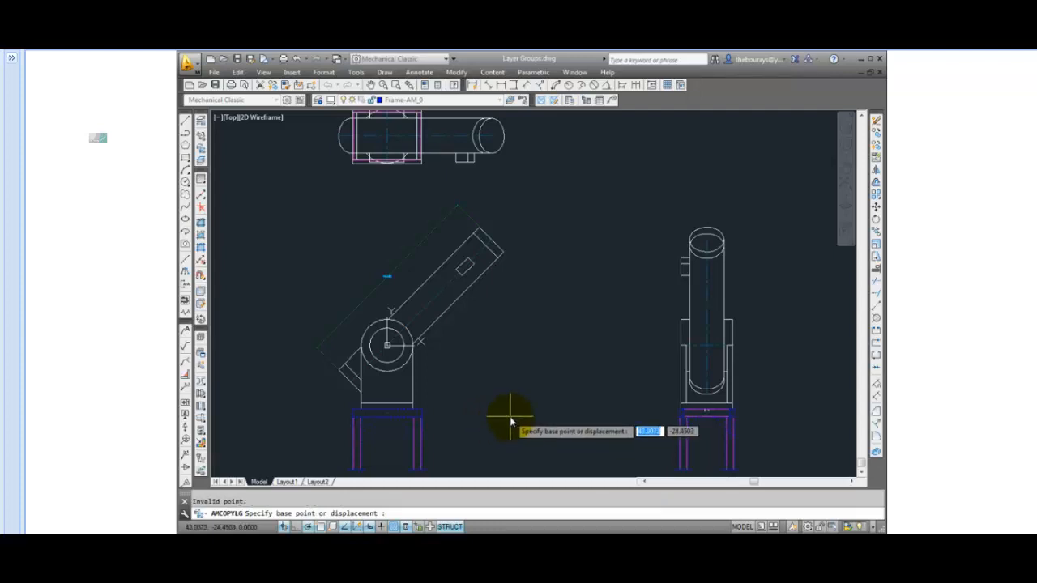